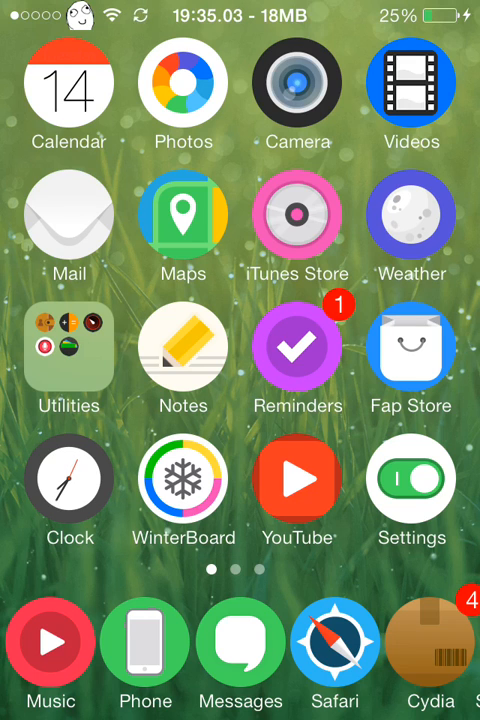
- Launch WinterBoard from the home screen to reach its Select Themes list
{"action": "left_click", "coordinate": [184, 480]}
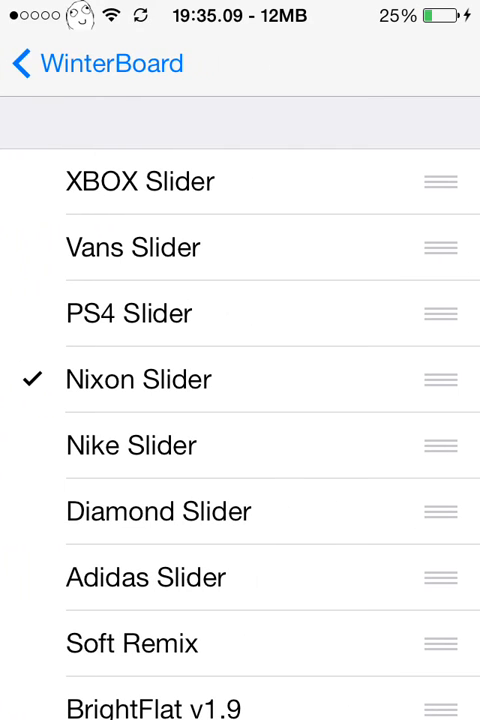
{"action": "scroll", "scroll_direction": "up", "scroll_amount": 3}
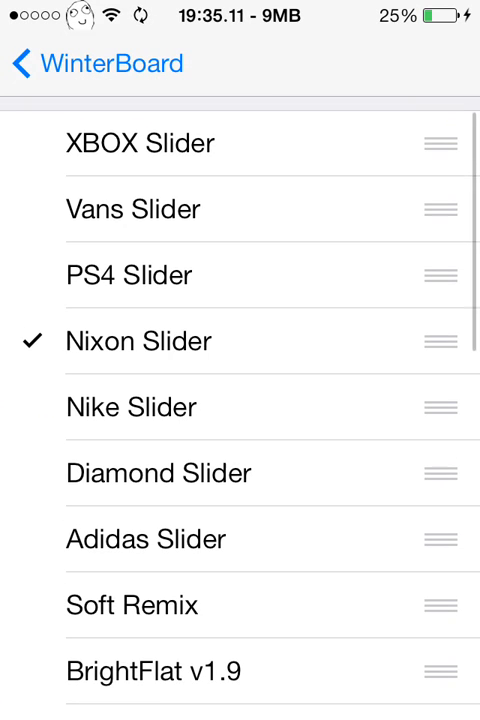
{"action": "scroll", "scroll_direction": "down", "scroll_amount": 3}
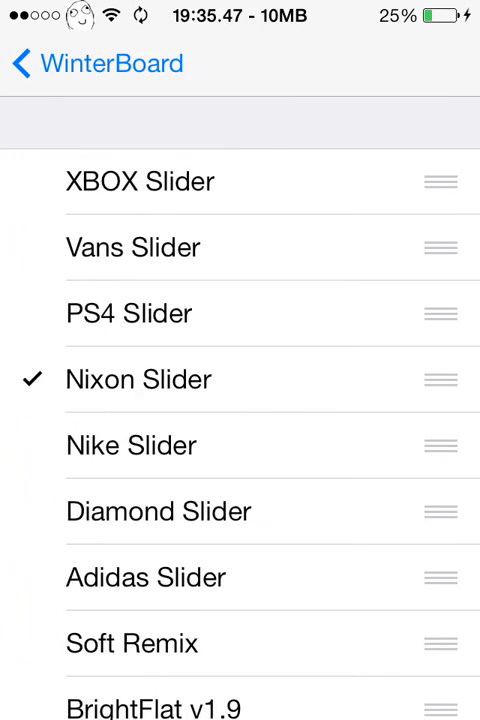
{"action": "scroll", "scroll_direction": "down", "scroll_amount": 3}
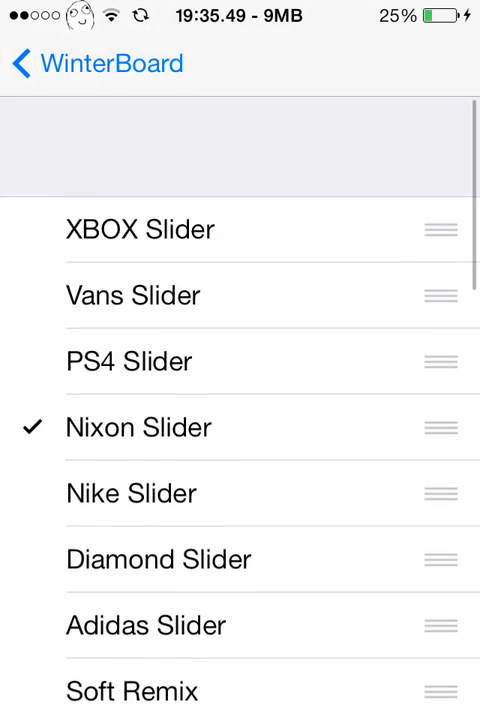